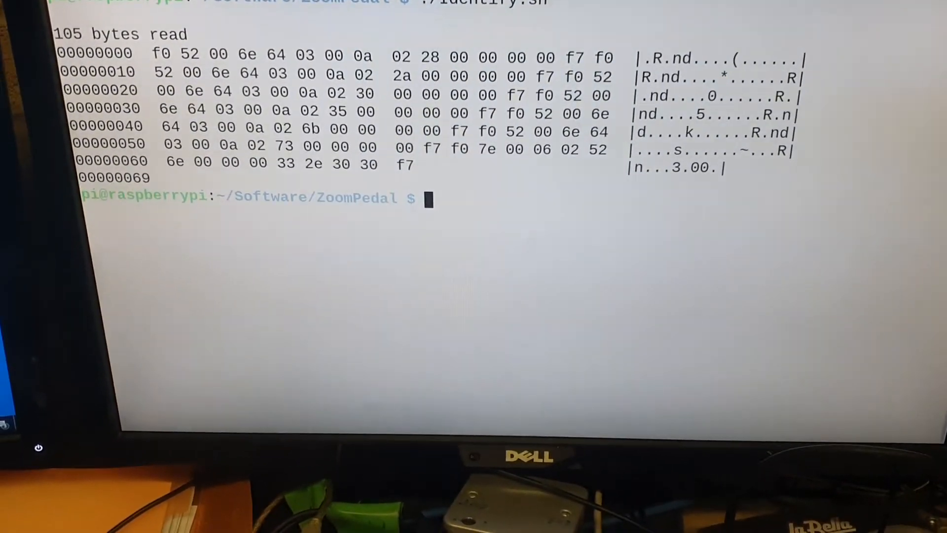
- Run ./Identify.sh to print the pedal's 15-byte identity reply showing firmware 3.00
{"action": "type", "text": "./Identify.sh"}
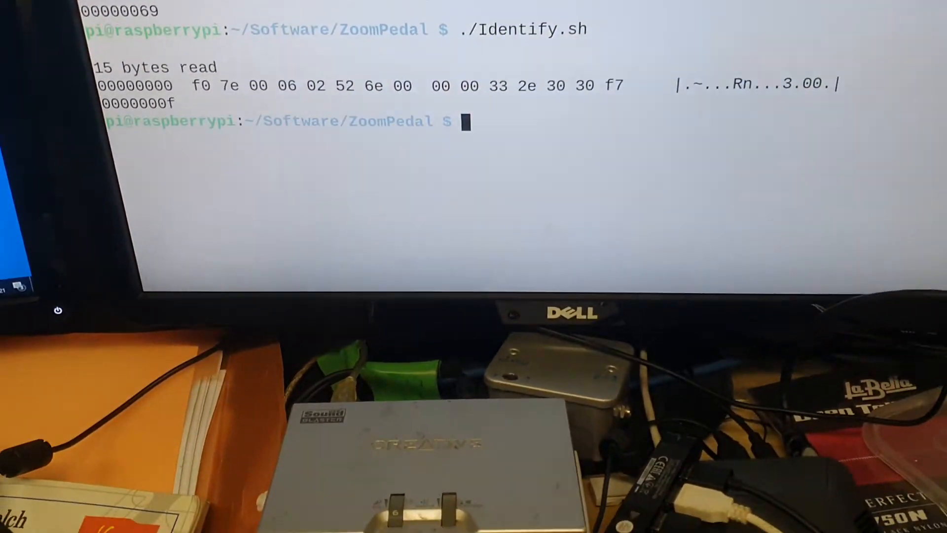
- Export MIDI_DEV as the ZOOM port parsed from the amidi -l device list
{"action": "type", "text": "export MIDI_DEV=`amidi -l | grep ZOOM | awk '{print $2}'`"}
{"action": "type", "text": "./SetTempo.sh 120"}
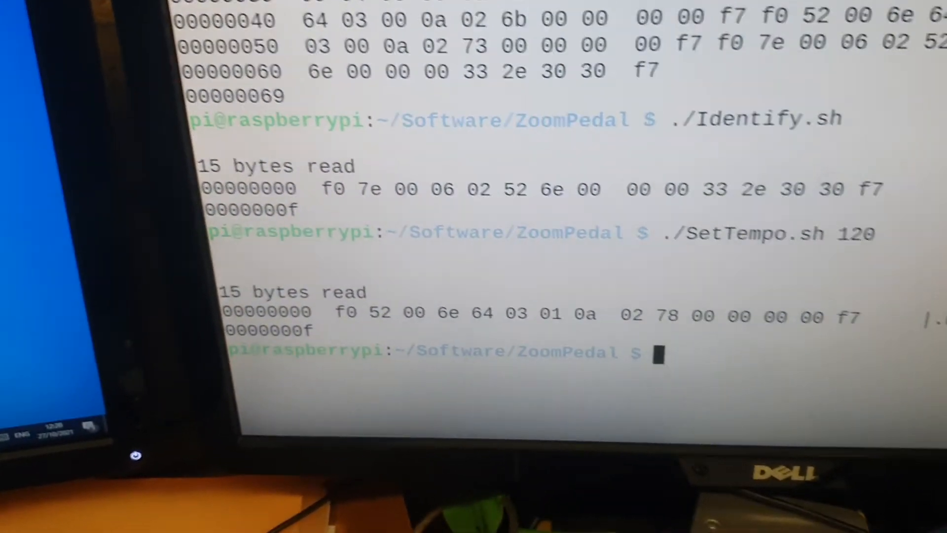
- Clear the terminal and start reading pedal MIDI with amidi -p ${MIDI_DEV} -r
{"action": "type", "text": "clear"}
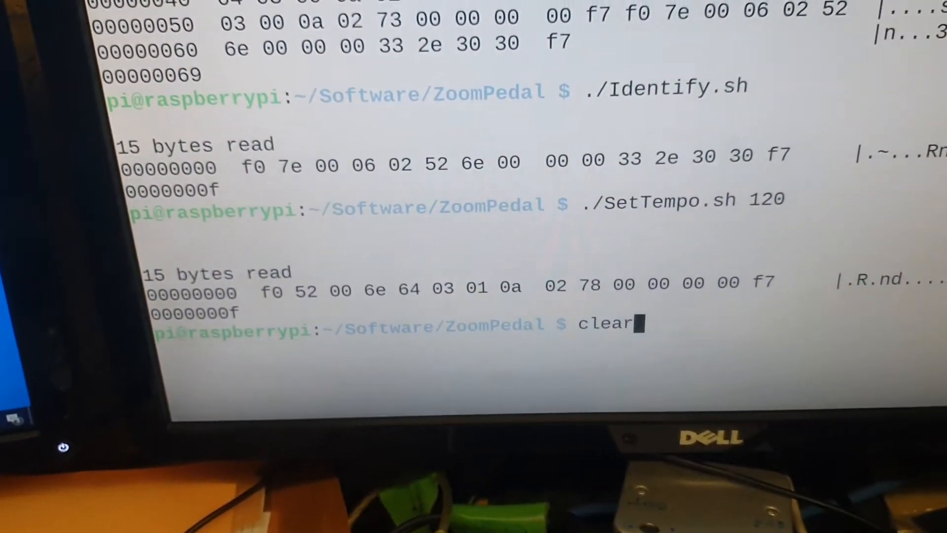
{"action": "type", "text": "amidi -p ${MIDI_DEV} -r"}
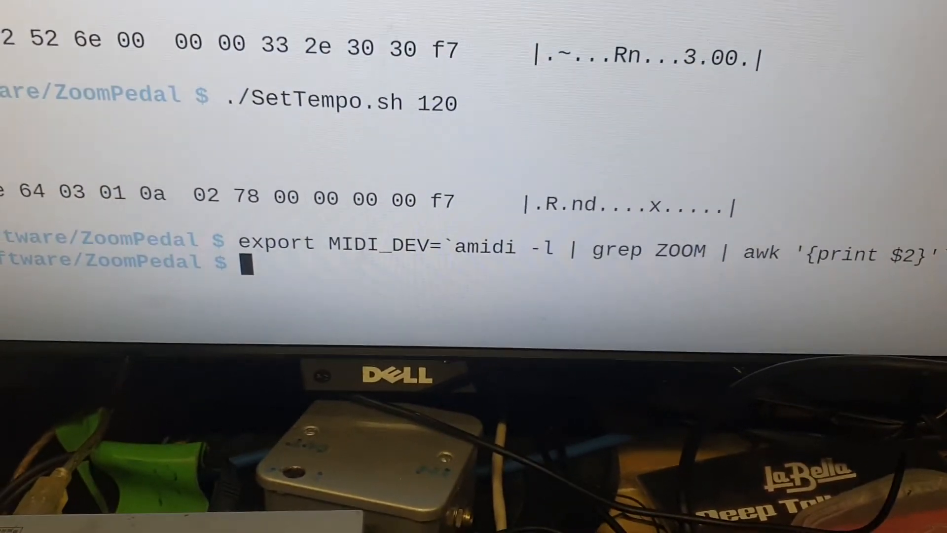
- Clear the terminal and dump incoming pedal SysEx with amidi -p ${MIDI_DEV} -d
{"action": "type", "text": "clear"}
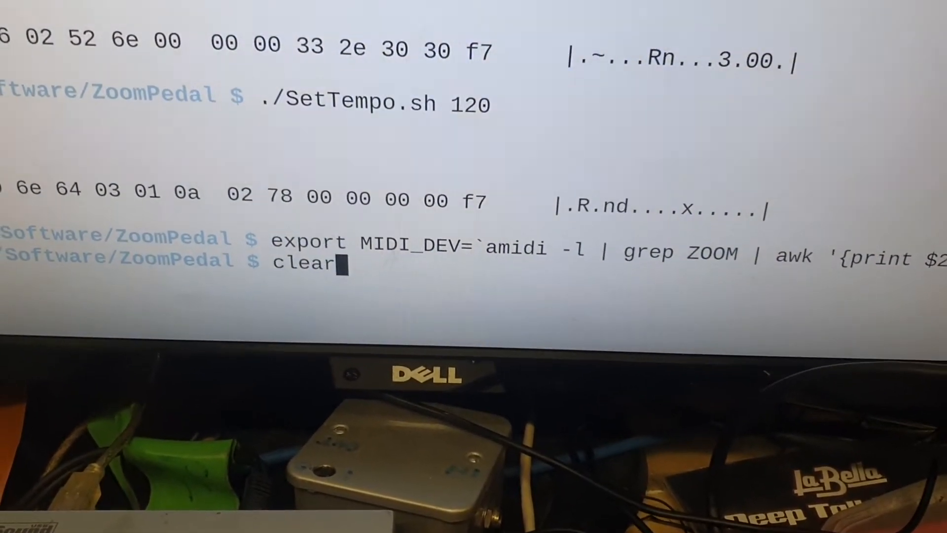
{"action": "type", "text": "amidi -p ${MIDI_DEV} -d"}
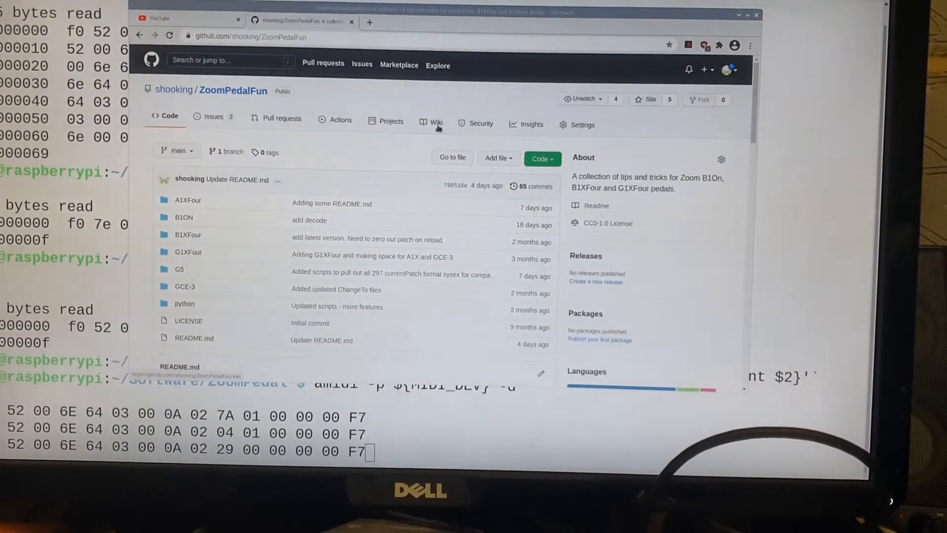
- Open the ZoomPedalFun wiki and go to its De re B1XFour page
{"action": "left_click", "coordinate": [435, 124]}
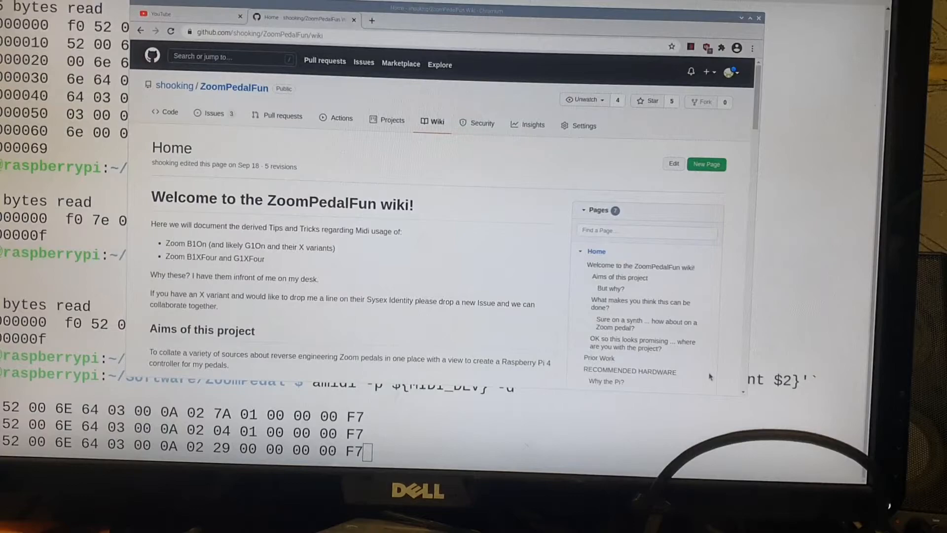
{"action": "scroll", "scroll_direction": "down", "scroll_amount": 3}
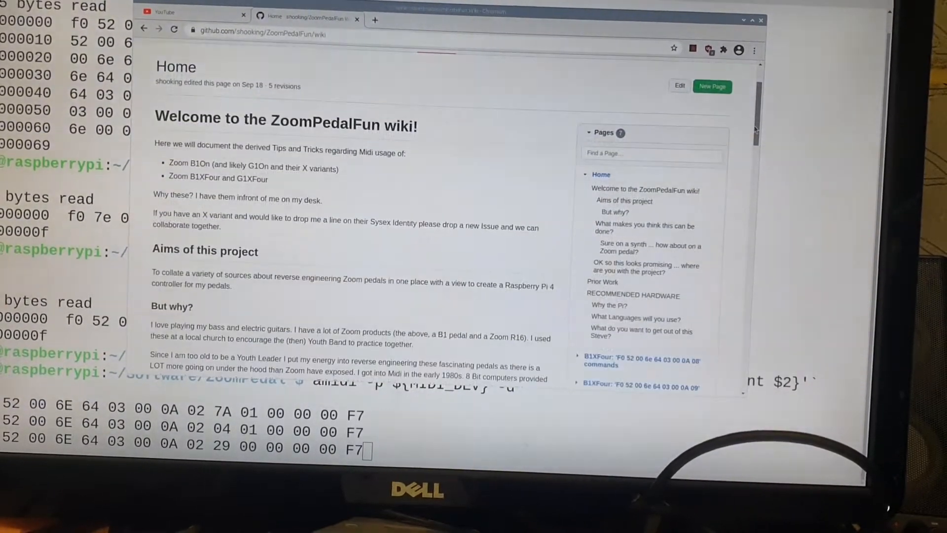
{"action": "scroll", "scroll_direction": "down", "scroll_amount": 3}
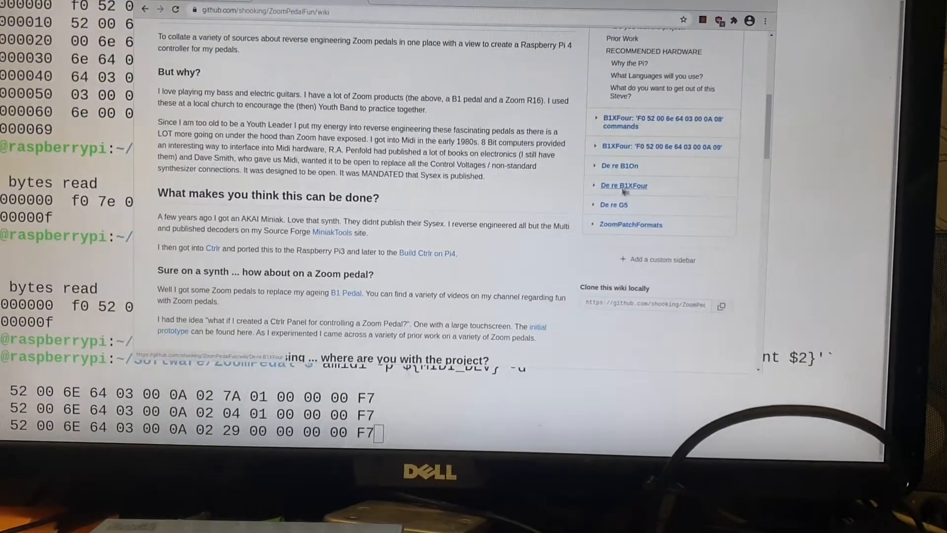
{"action": "left_click", "coordinate": [624, 186]}
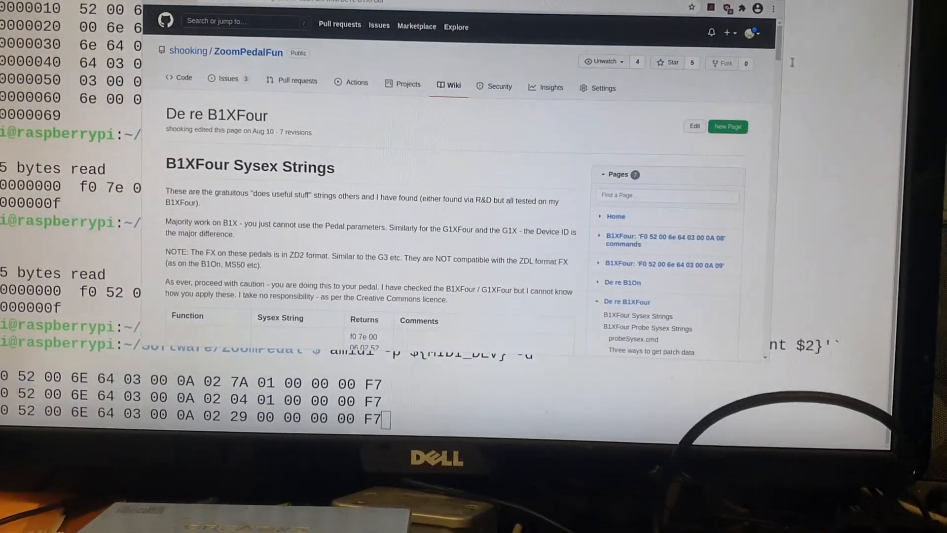
- Scroll the De re B1XFour page to the SysEx table with Identify, SetTempo and SetVolume
{"action": "scroll", "scroll_direction": "down", "scroll_amount": 3}
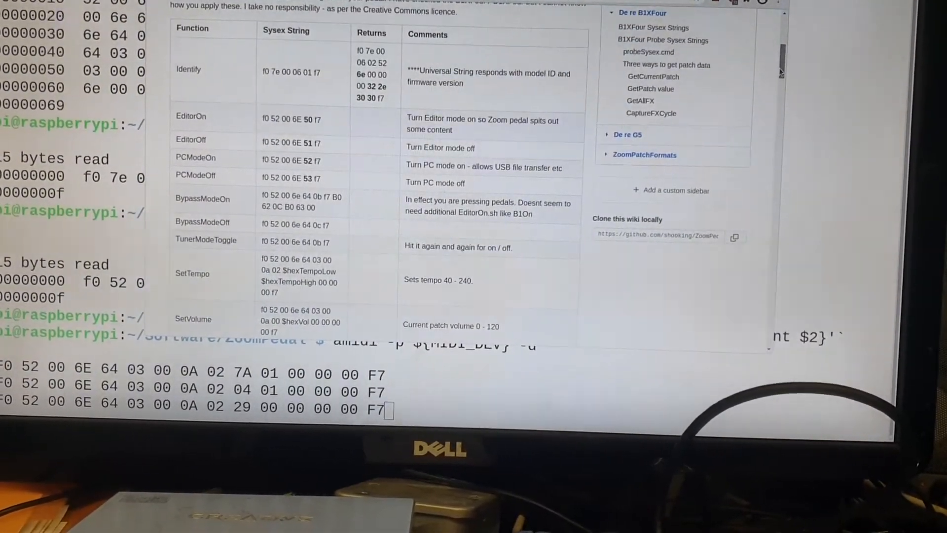
{"action": "scroll", "scroll_direction": "down", "scroll_amount": 3}
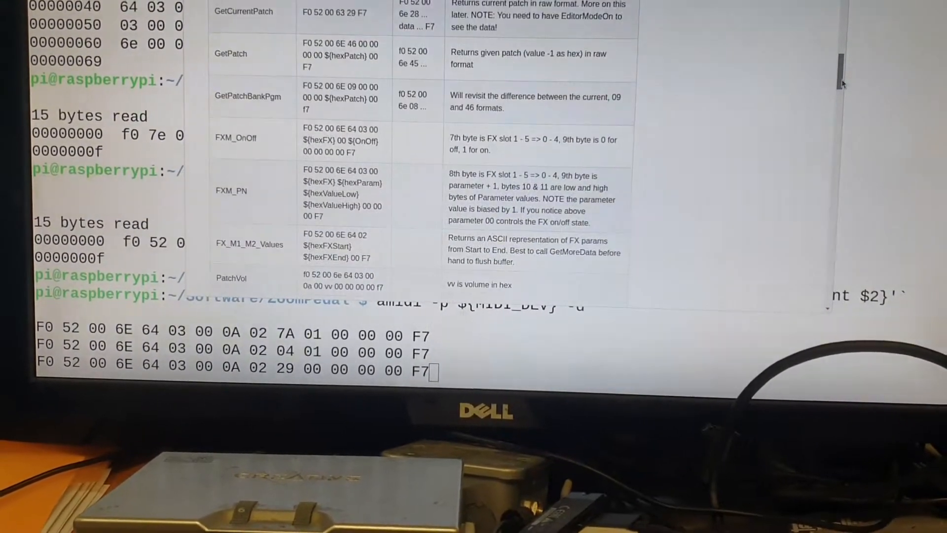
{"action": "scroll", "scroll_direction": "down", "scroll_amount": 3}
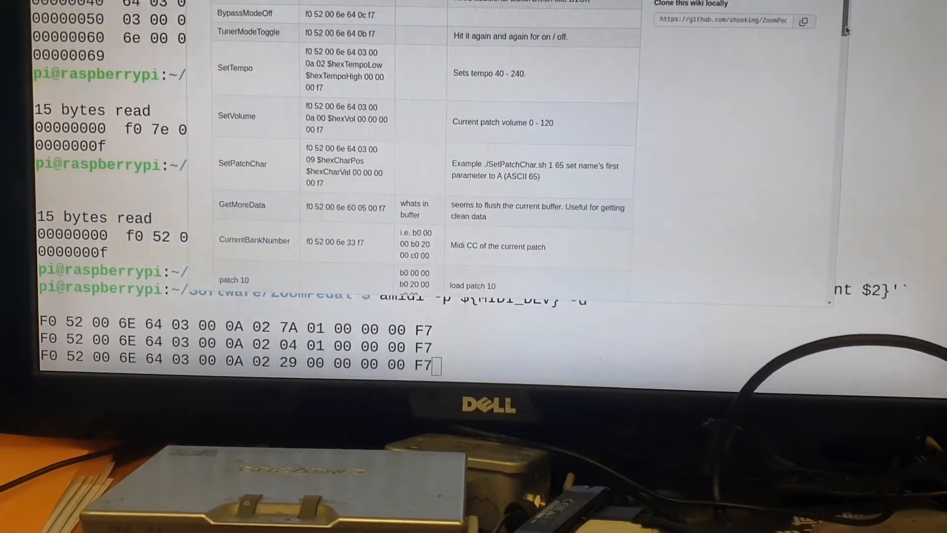